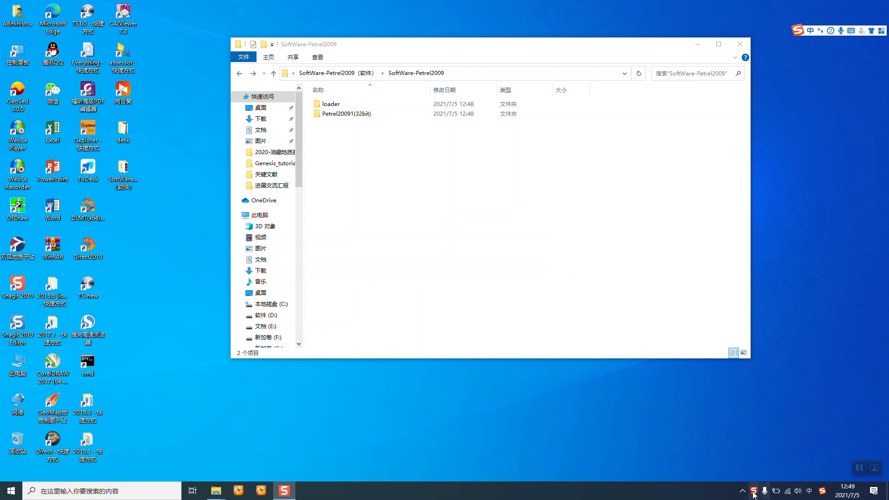
pyautogui.moveTo(448, 164)
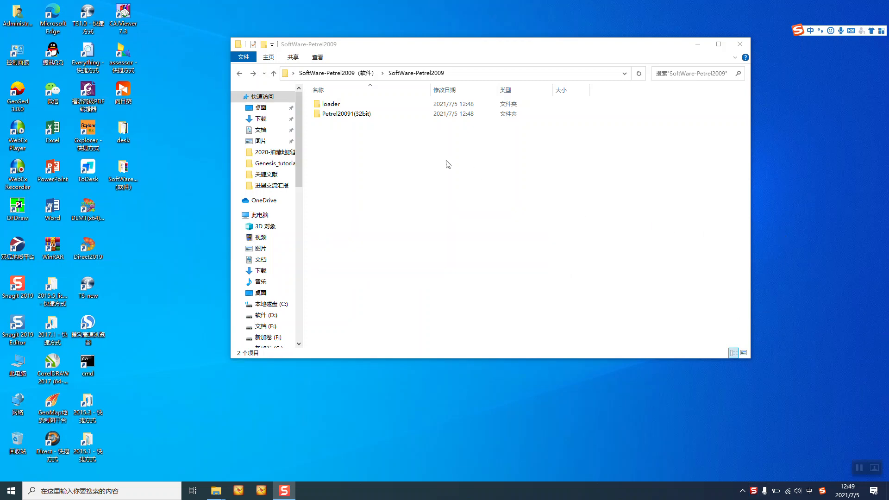
pyautogui.moveTo(352, 121)
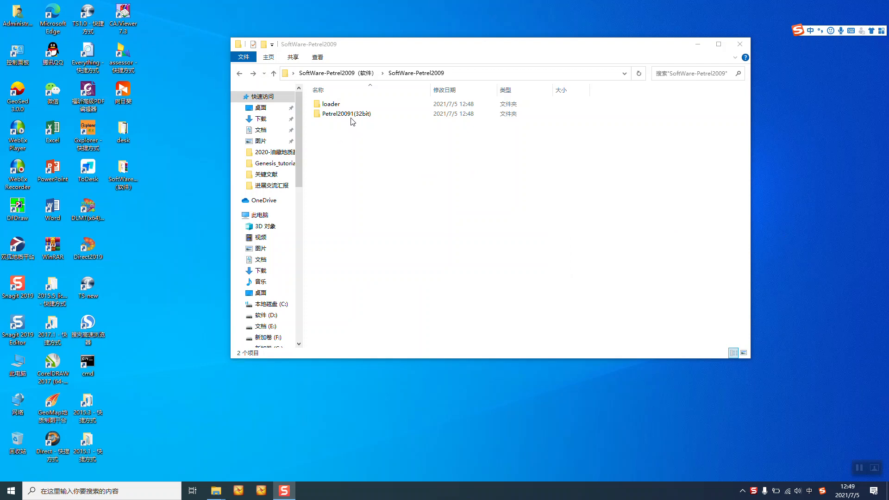
# Step: Open the Petrel20091(32bit) folder and launch the PetrelReleaseSetup installer
pyautogui.click(347, 113)
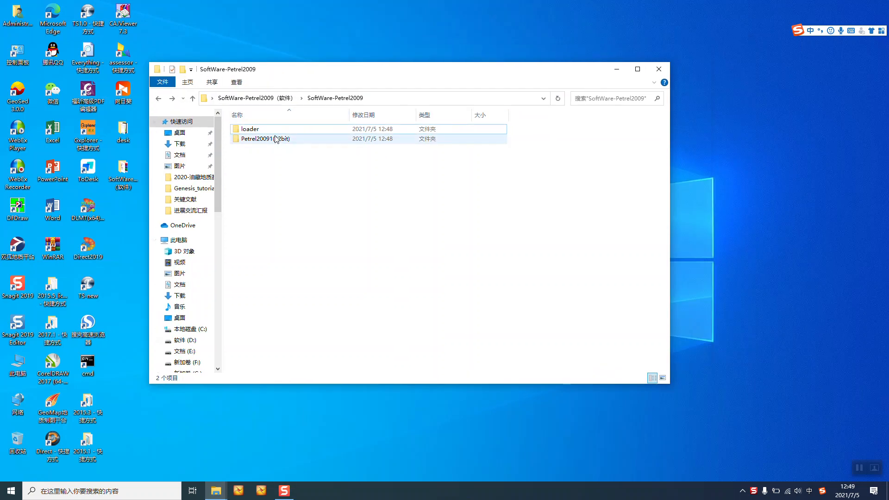
pyautogui.click(265, 139)
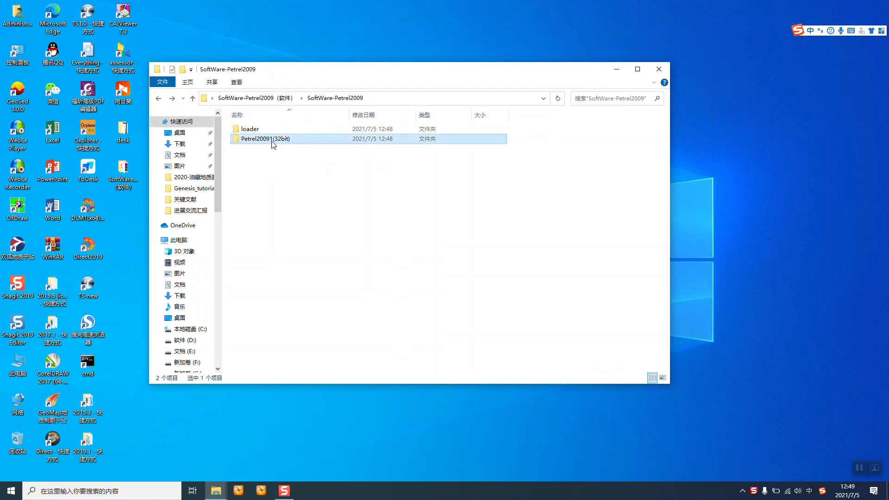
pyautogui.doubleClick(265, 139)
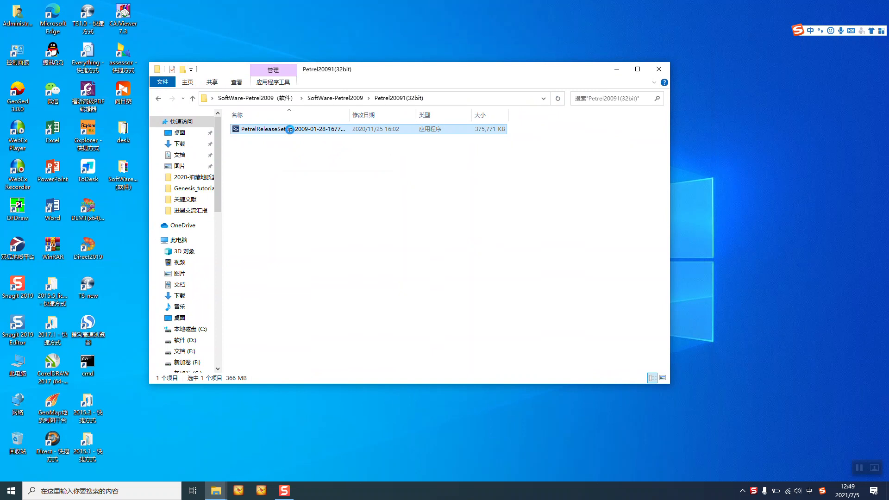
pyautogui.doubleClick(267, 128)
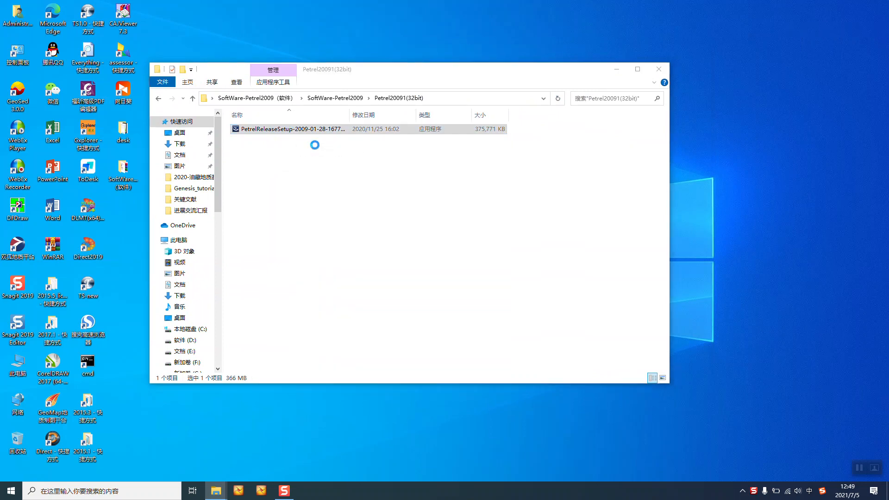
pyautogui.doubleClick(289, 129)
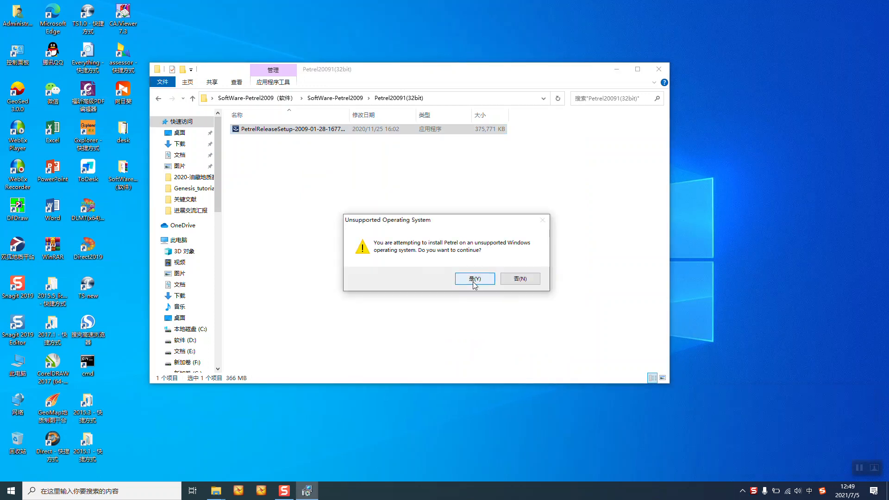
# Step: Accept the unsupported-OS warning and licence, keep the default folder, and start a Typical install
pyautogui.click(475, 279)
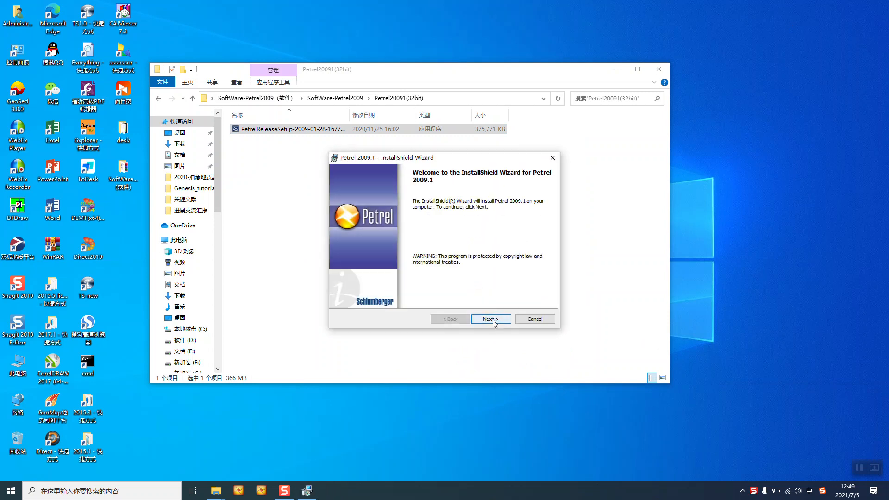
pyautogui.click(489, 319)
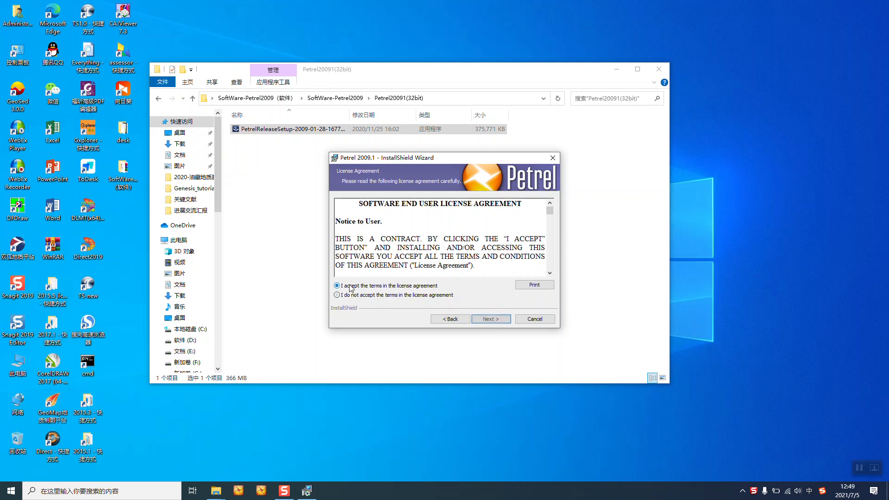
pyautogui.click(490, 318)
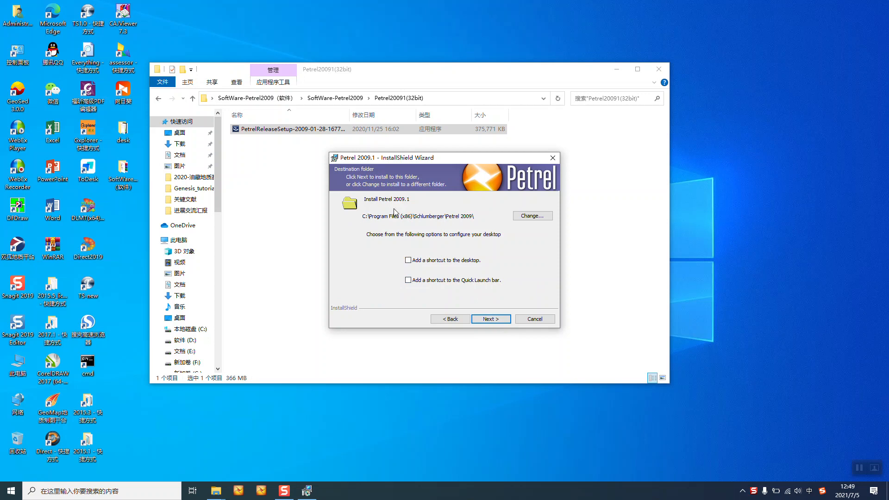
pyautogui.moveTo(447, 222)
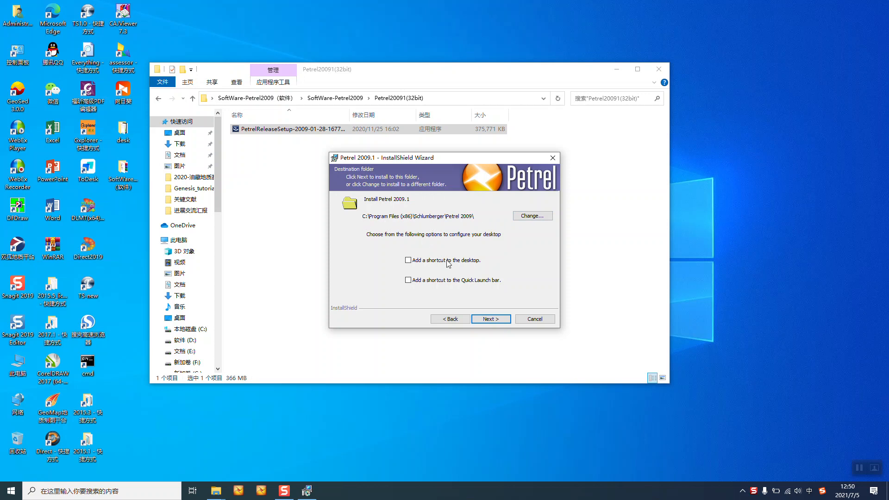
pyautogui.click(490, 318)
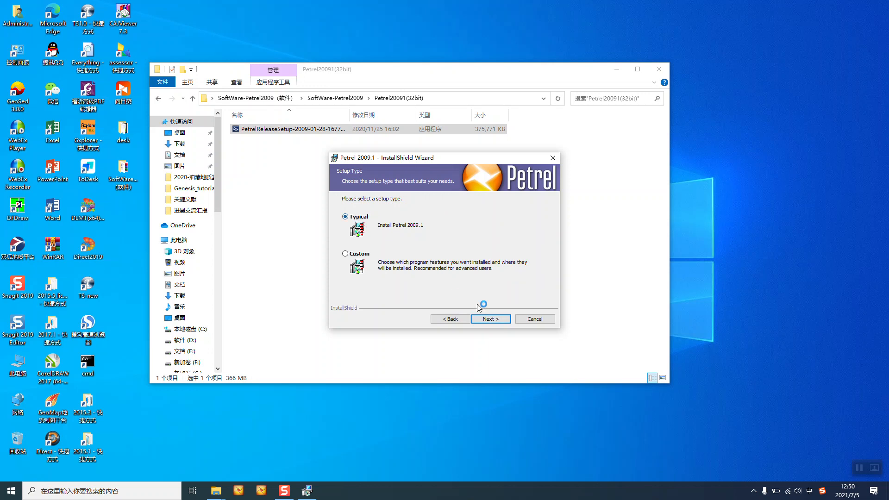
pyautogui.click(489, 318)
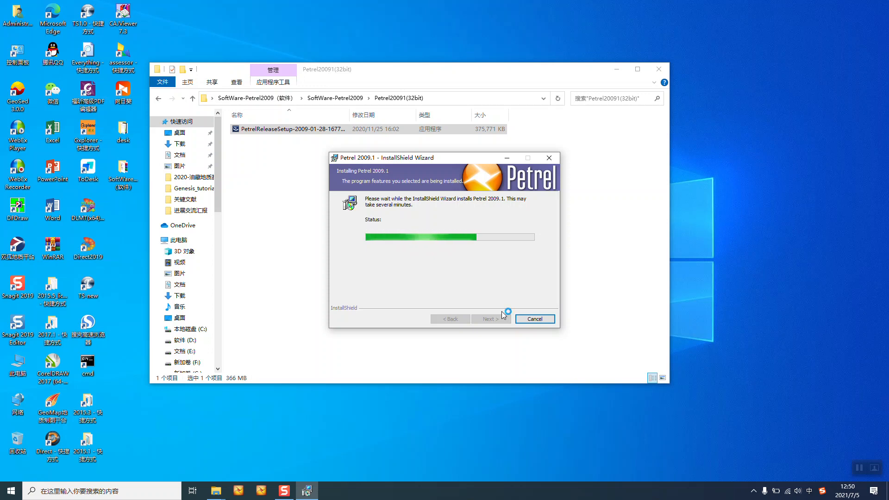
pyautogui.moveTo(502, 315)
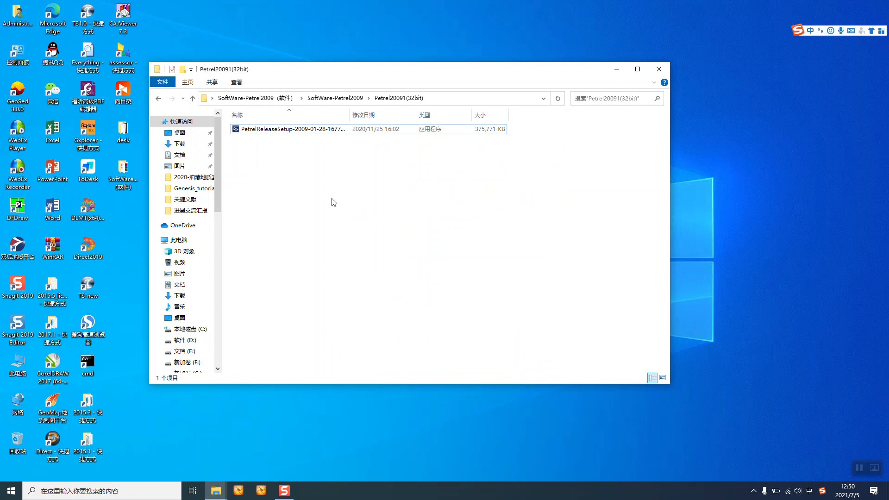
# Step: Run petrel2009 from the loader folder and browse for the program file
pyautogui.click(191, 98)
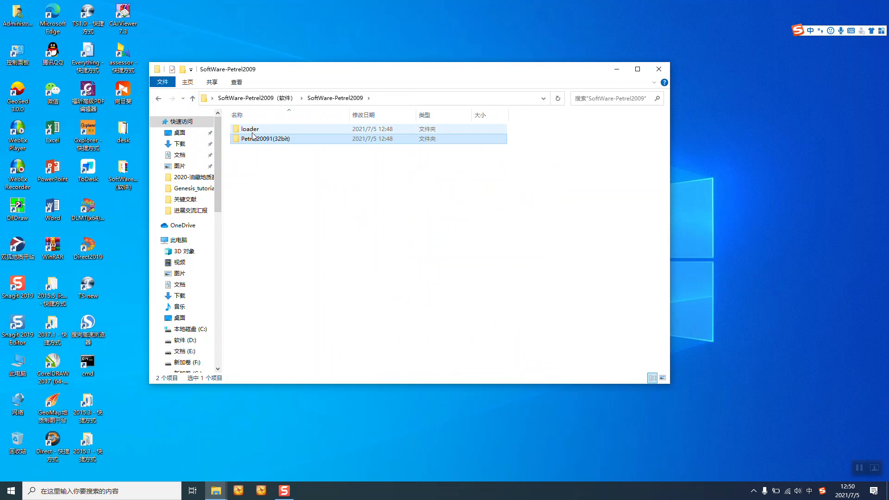
pyautogui.doubleClick(249, 129)
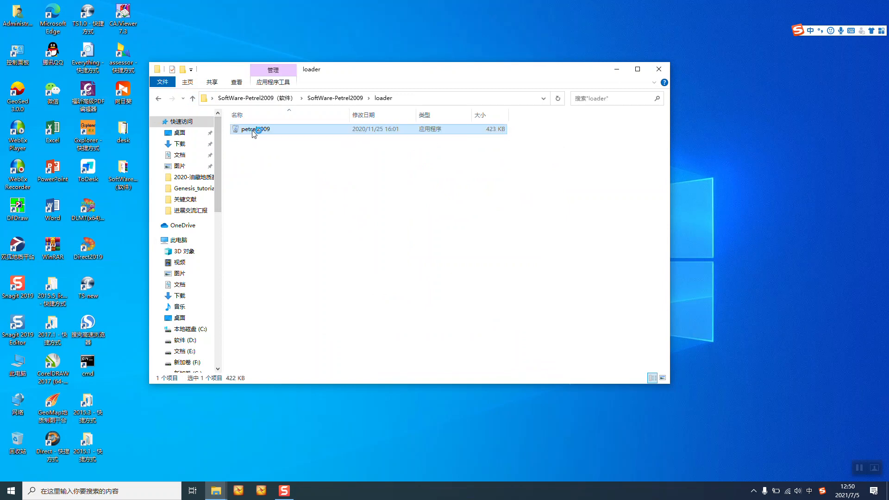
pyautogui.doubleClick(255, 129)
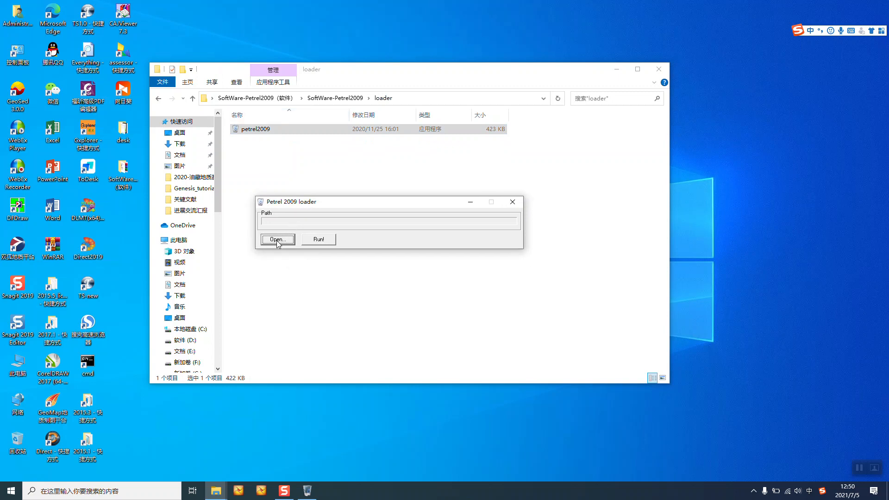
pyautogui.click(278, 239)
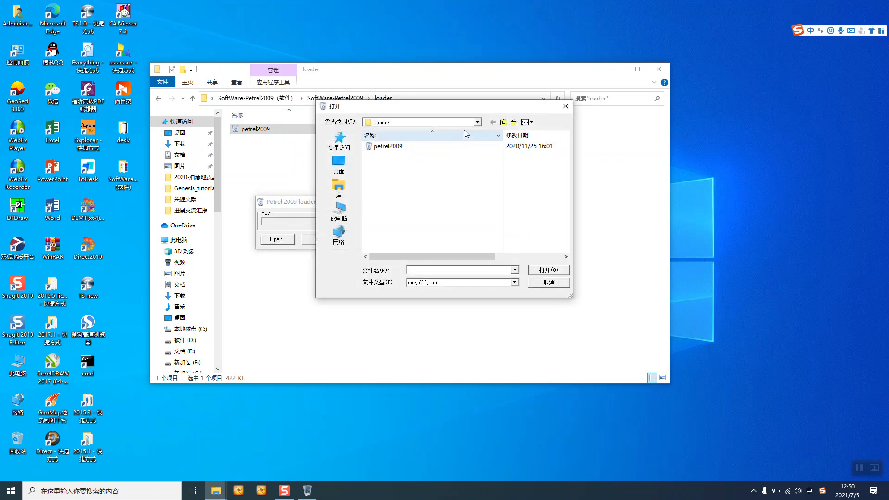
# Step: Point the loader to Petrel.exe in C:\Program Files (x86)\Schlumberger\Petrel 2009
pyautogui.click(477, 121)
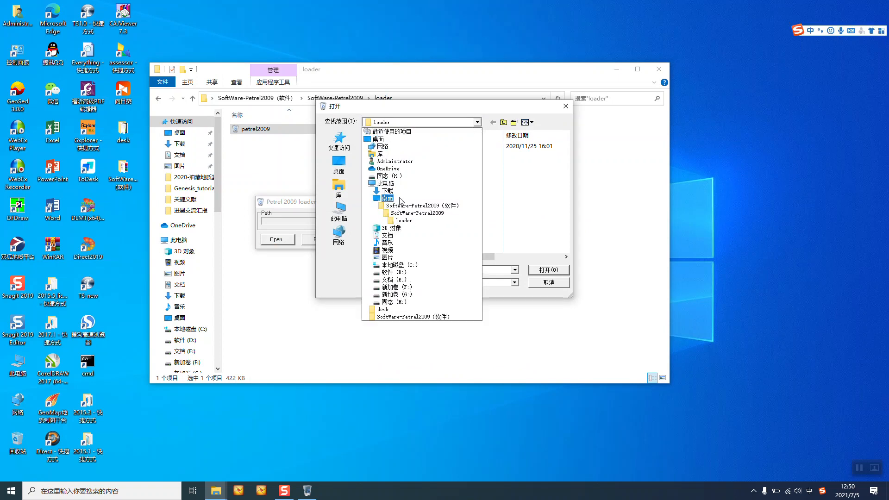
pyautogui.click(397, 264)
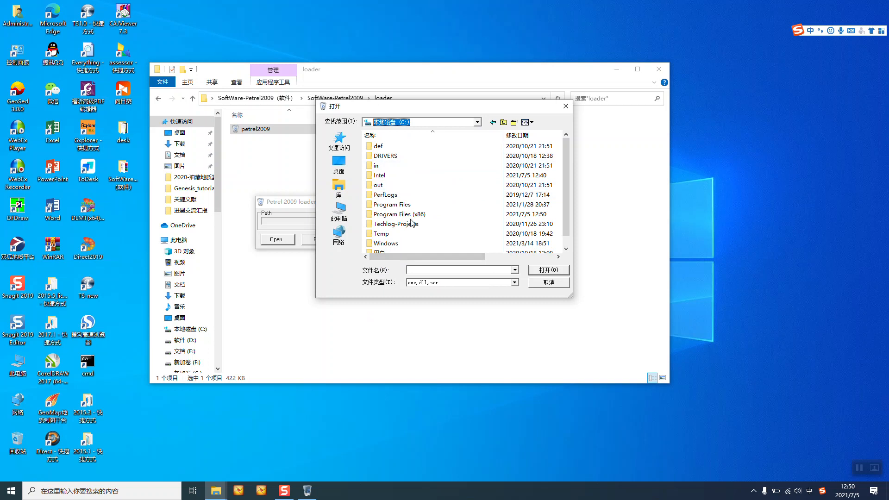
pyautogui.doubleClick(397, 214)
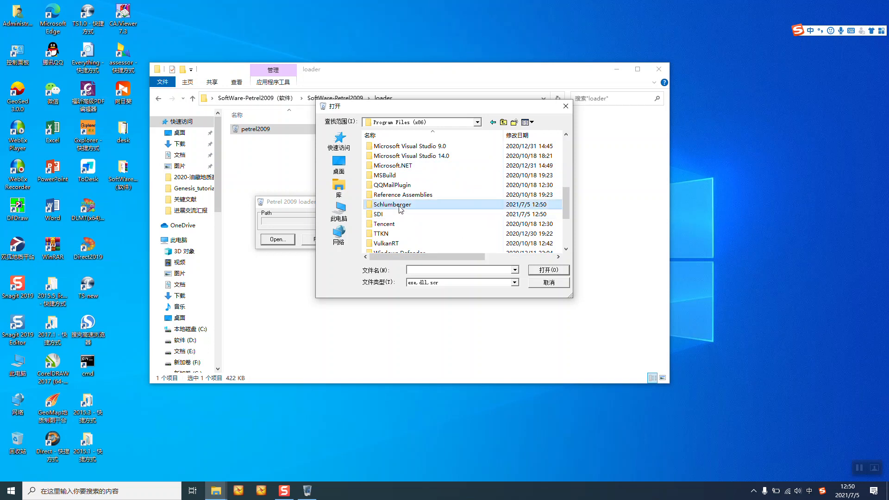
pyautogui.doubleClick(391, 204)
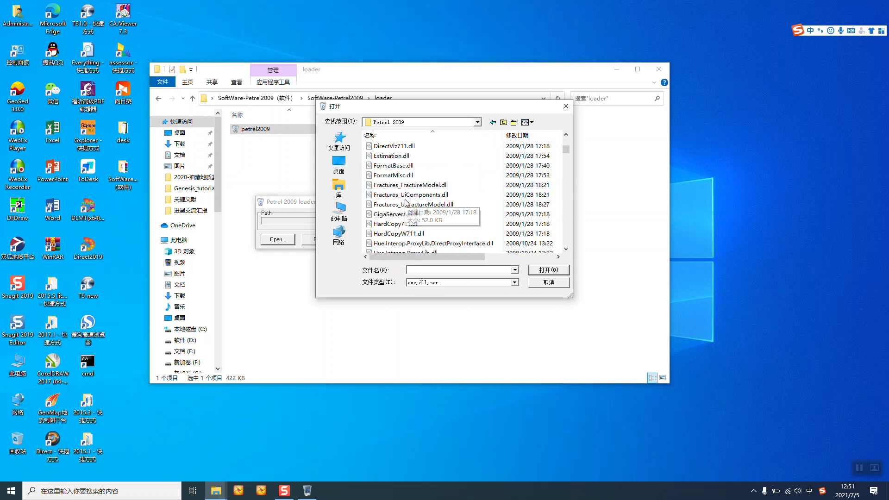
pyautogui.scroll(-3)
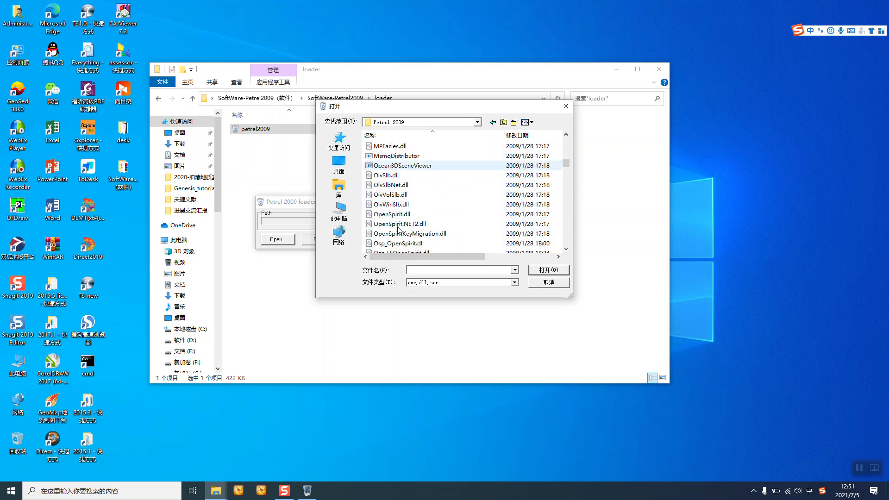
pyautogui.scroll(-3)
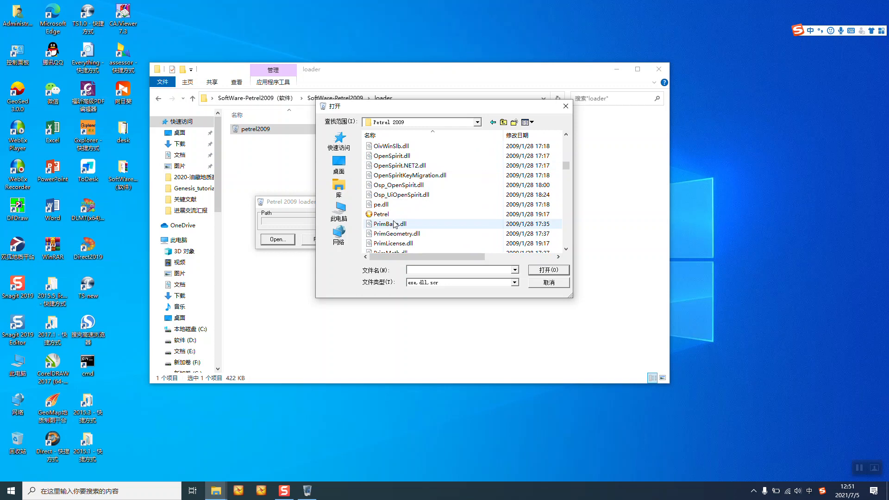
pyautogui.click(381, 214)
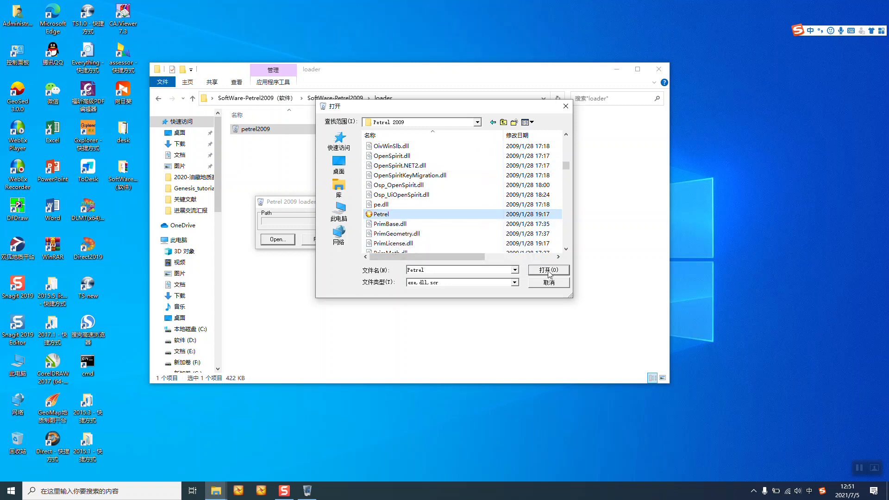
pyautogui.click(546, 270)
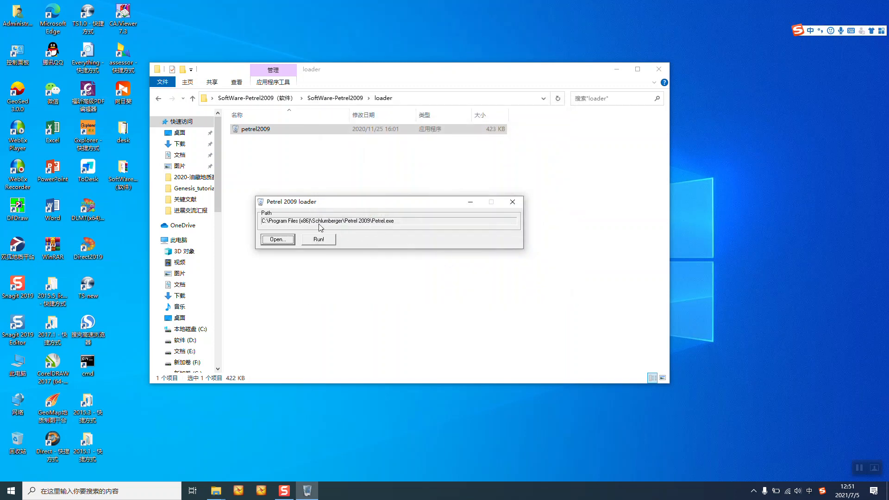
# Step: Run Petrel 2009 from the loader until the Version 2009 splash screen appears
pyautogui.click(319, 239)
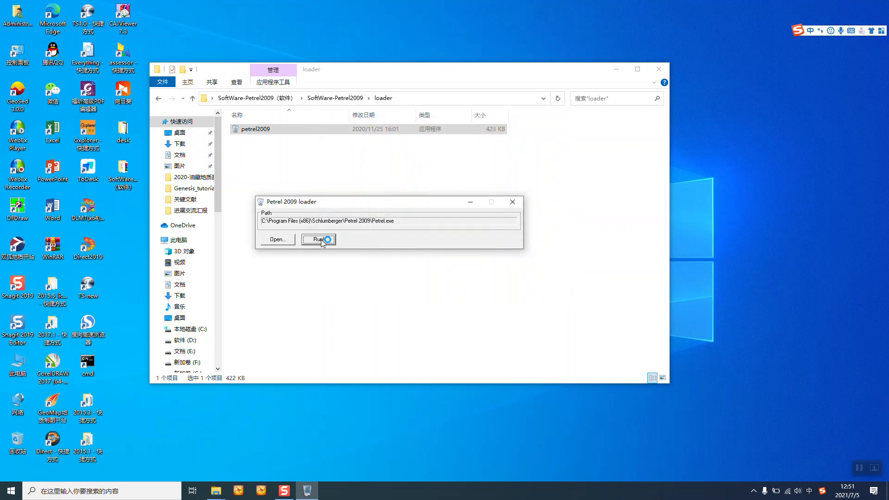
pyautogui.click(318, 240)
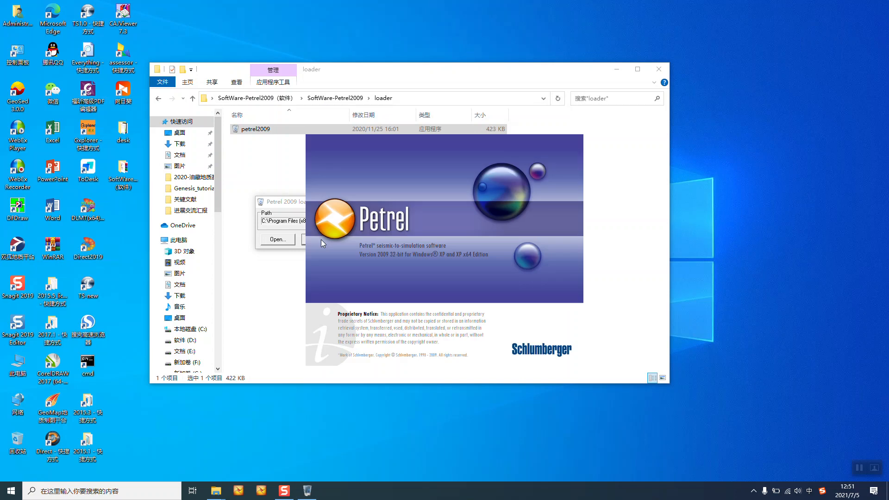
pyautogui.moveTo(458, 233)
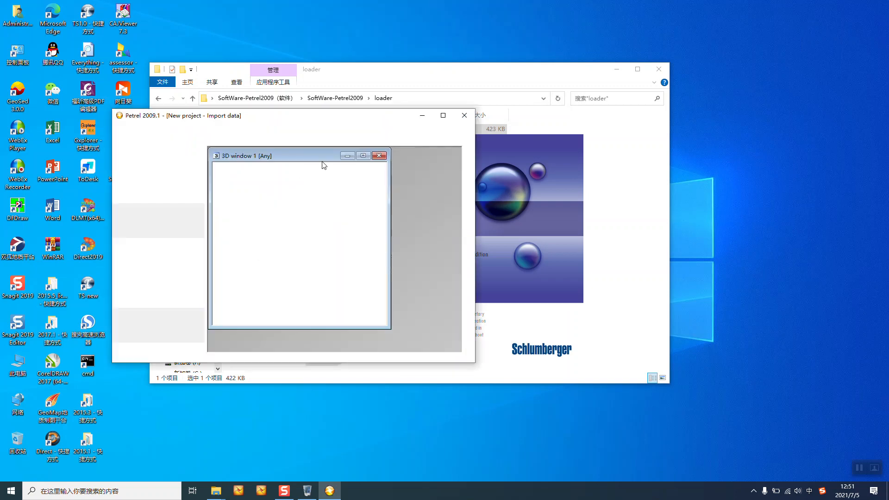
# Step: Maximize the Petrel 2009.1 project window and restore the loader from the taskbar
pyautogui.click(443, 115)
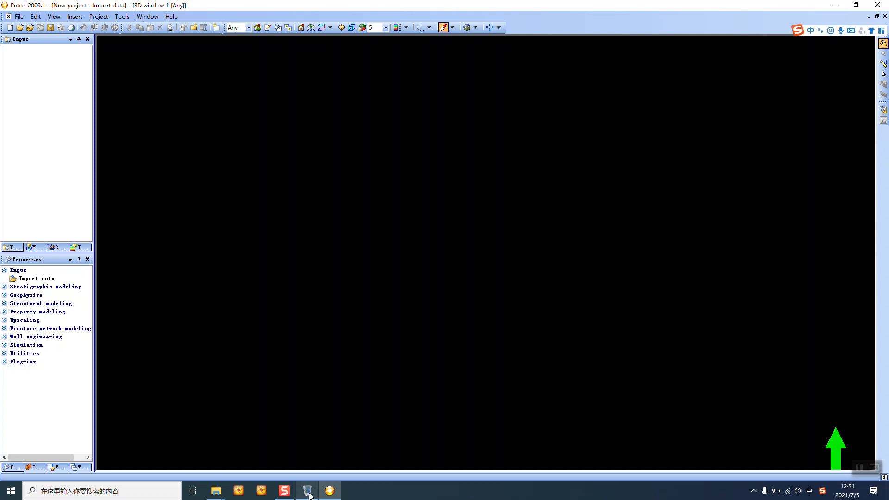
pyautogui.click(307, 490)
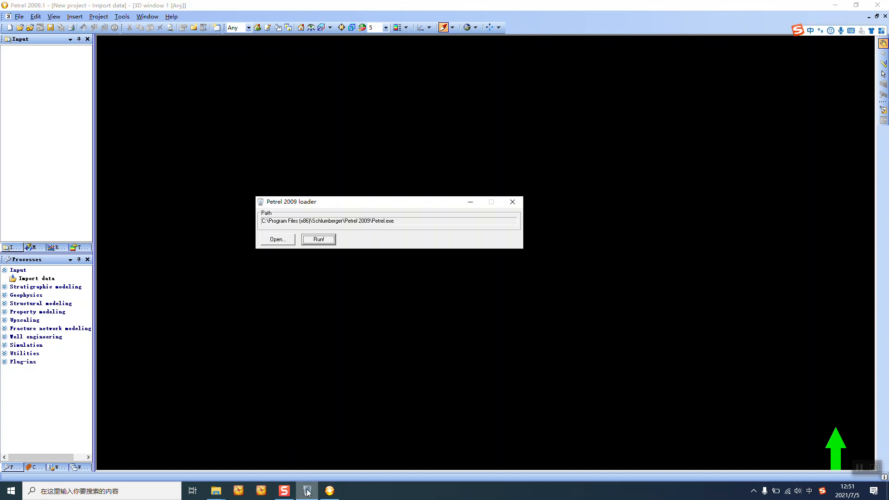
pyautogui.moveTo(460, 206)
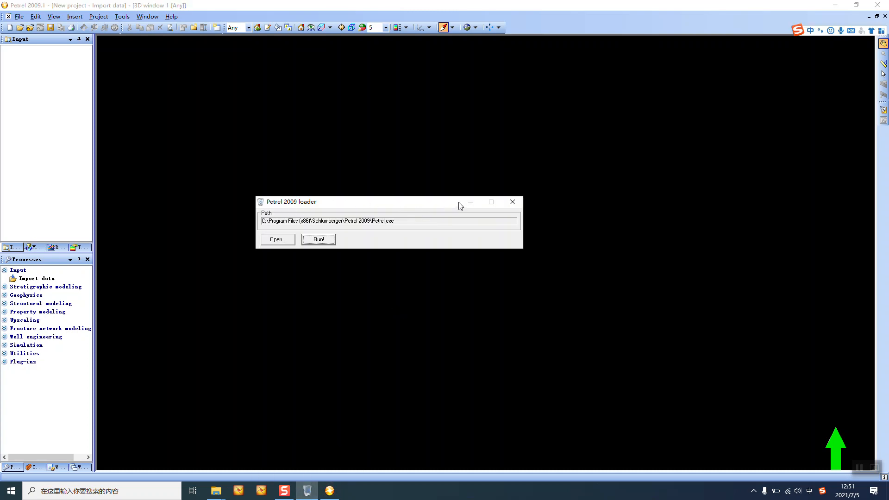